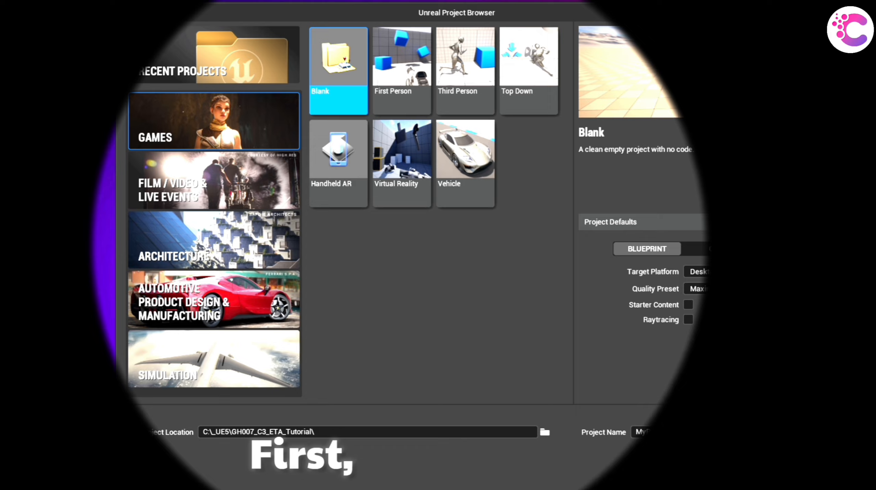
Create the FPMazeRunner project from the First Person game template.
click(401, 61)
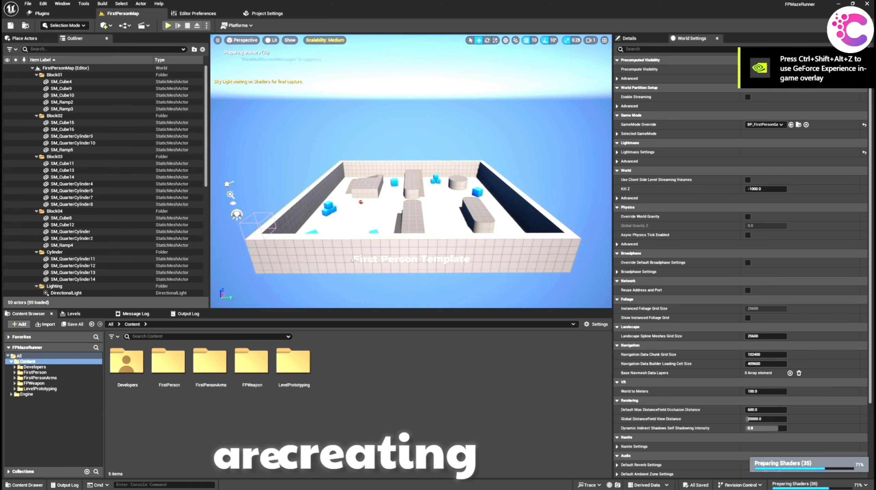
Delete the template's quarter-cylinder blocks to clear space for SM_Cube maze walls.
click(167, 25)
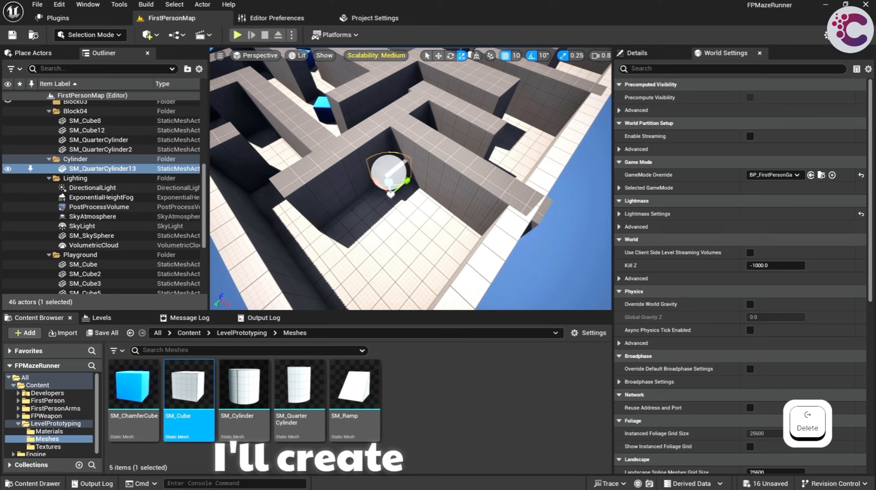
key(Delete)
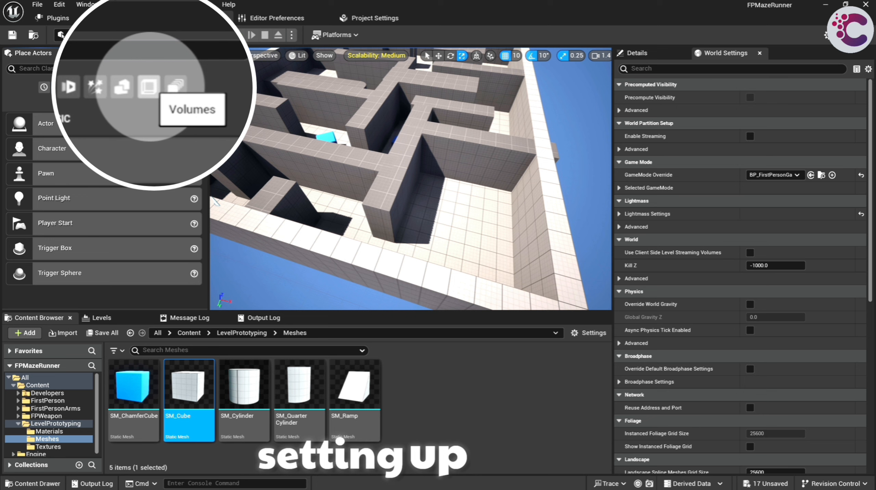
Find the Trigger Box among volume actors and place it in the maze's end corner.
click(151, 87)
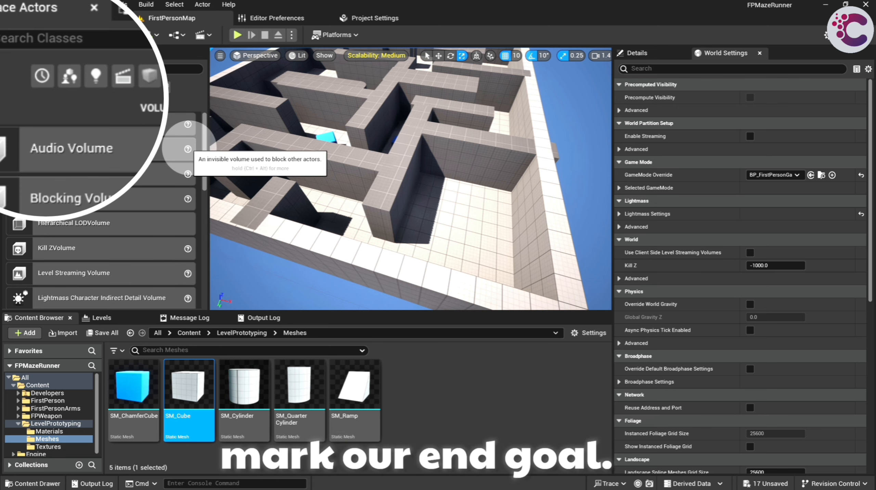
text(trigger)
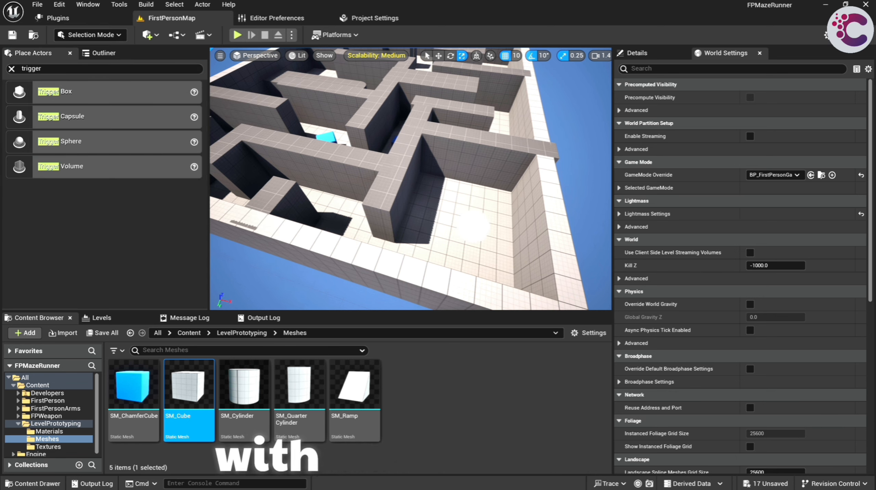
key(w)
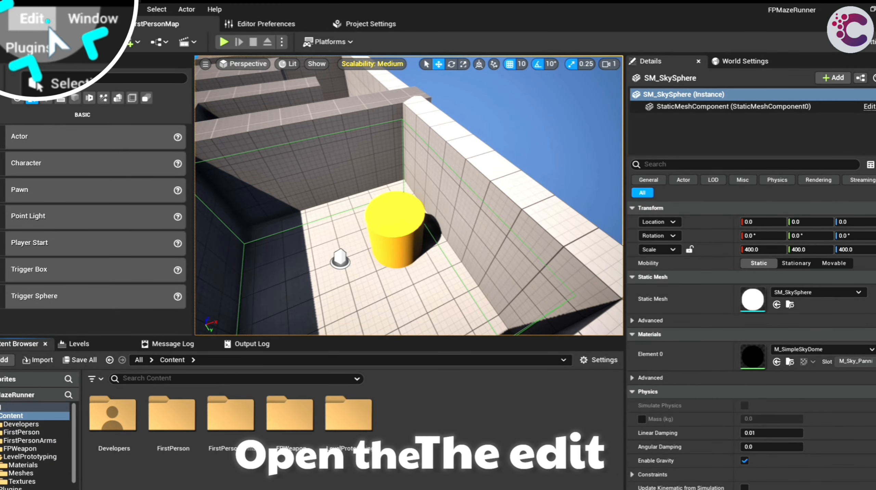
Enable the Cyrus 365 Effortless Timer Assistant plugin under Installed > Gameplay.
click(33, 10)
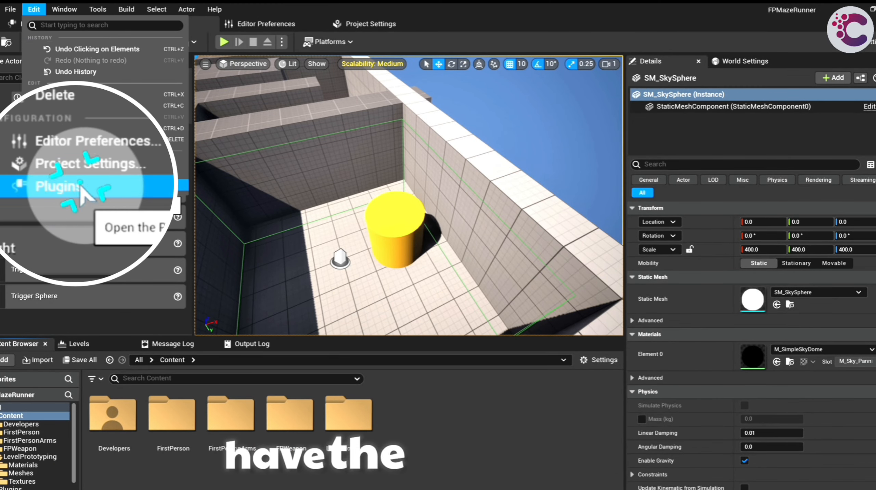
click(56, 186)
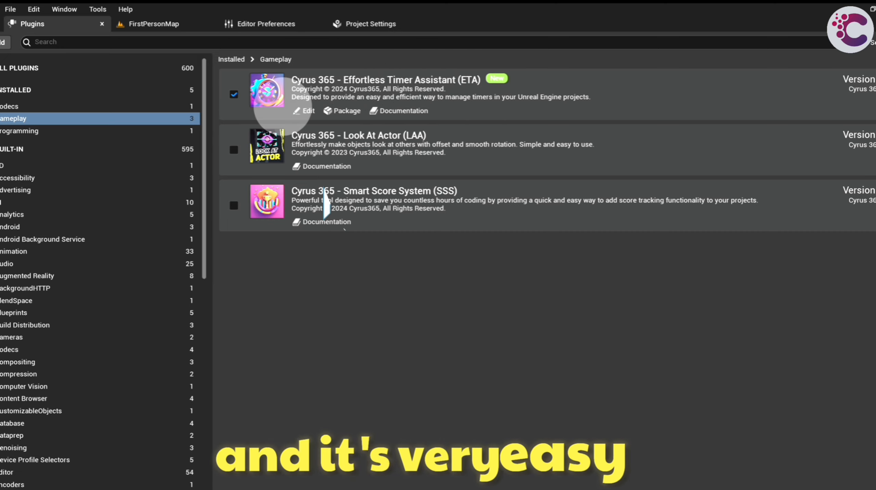
click(152, 23)
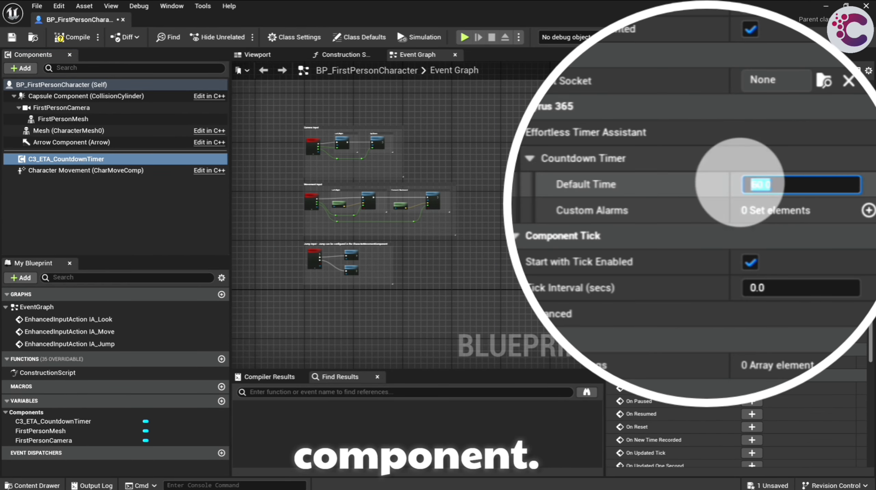
Set the character's countdown timer component Default Time to 50.0 seconds.
text(50.0)
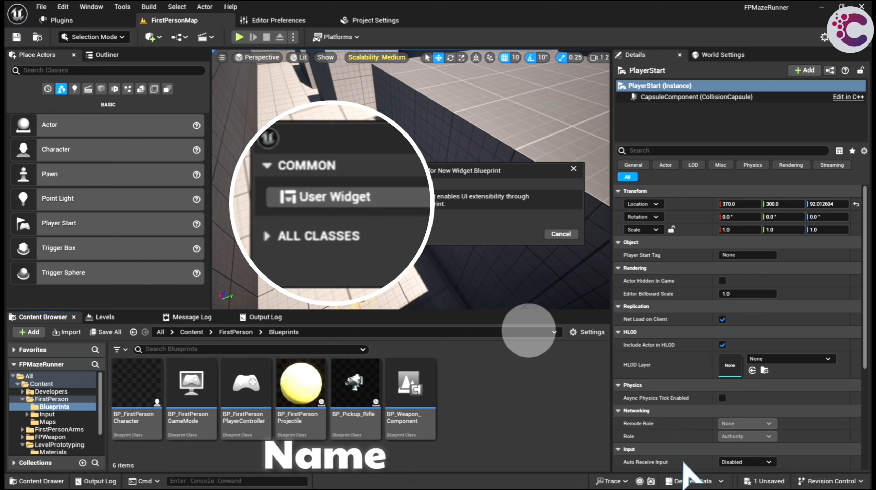
Base WBP_Timer on User Widget and add a top text block reading 'Remaining Time:'.
click(333, 196)
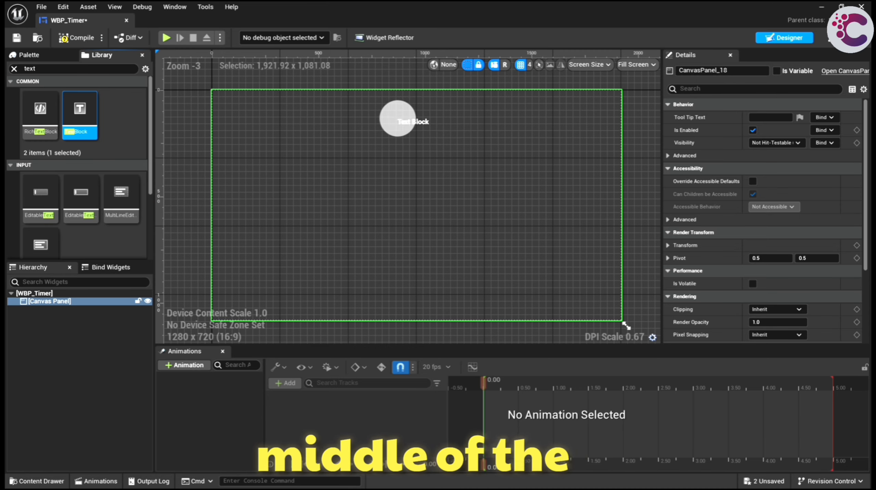
click(413, 121)
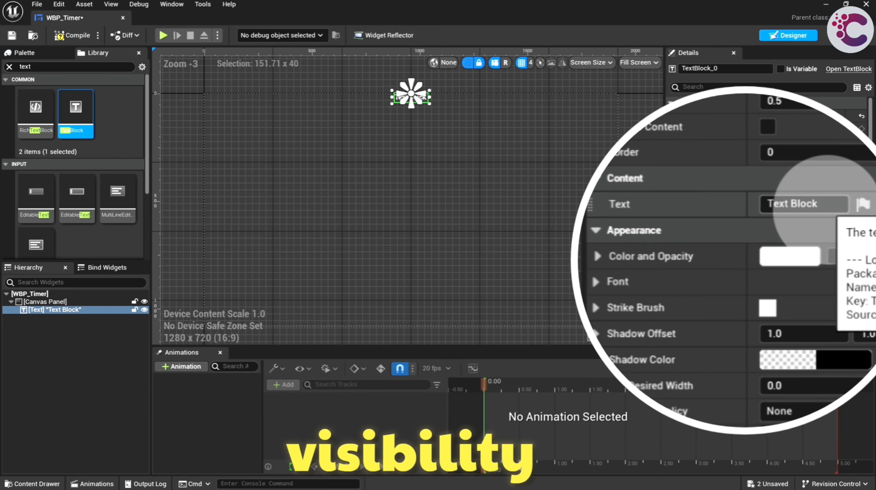
text(Ra)
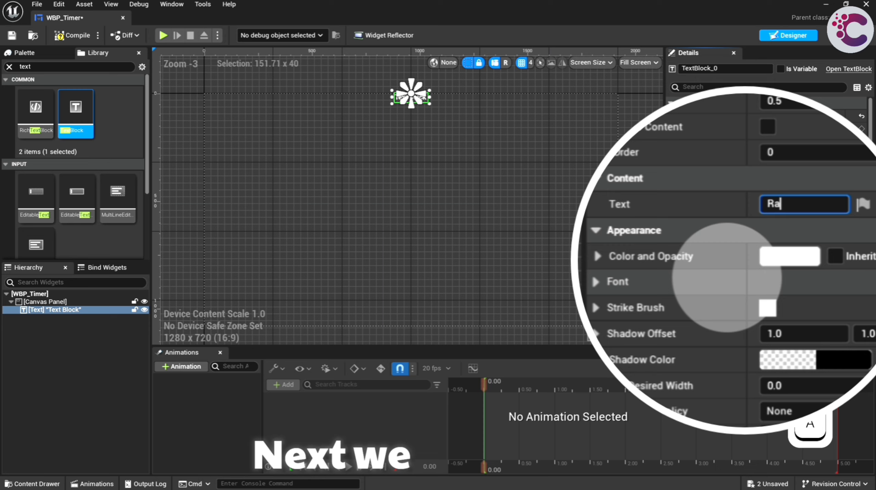
text(Remaining Time:)
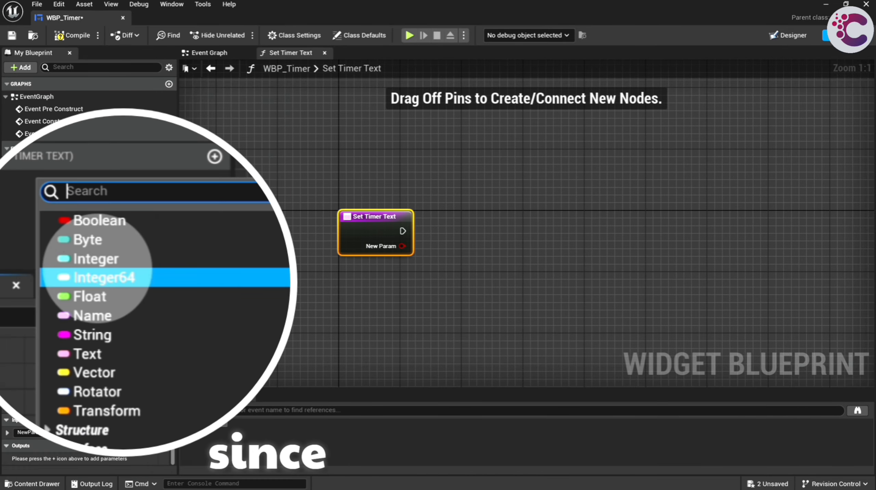
mouse_move(95, 258)
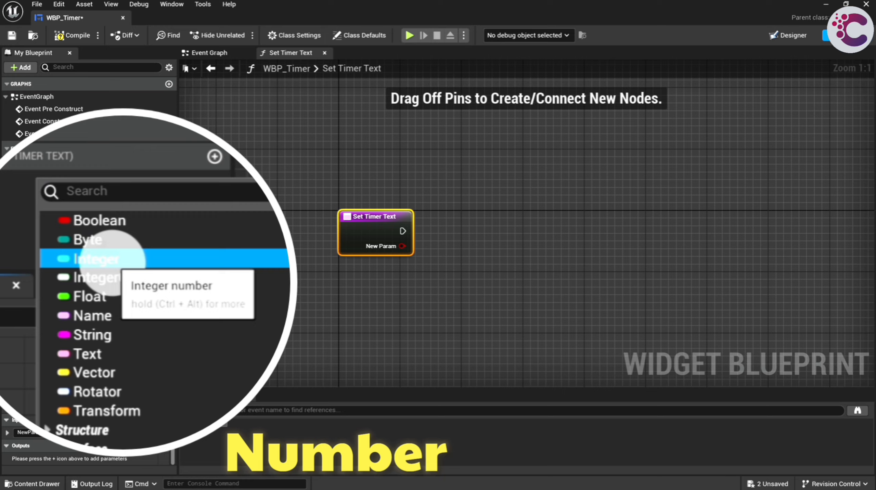
Make Set Timer Text's Seconds input an Integer and return to the Designer view.
click(96, 258)
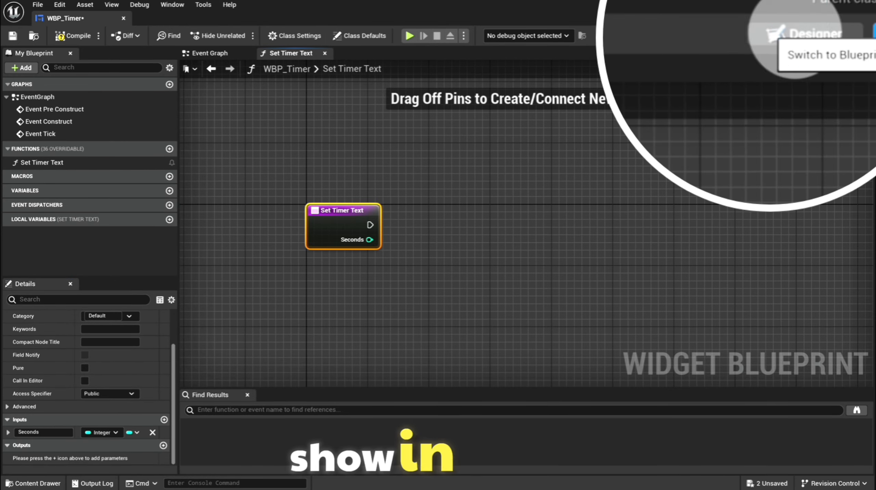
click(801, 36)
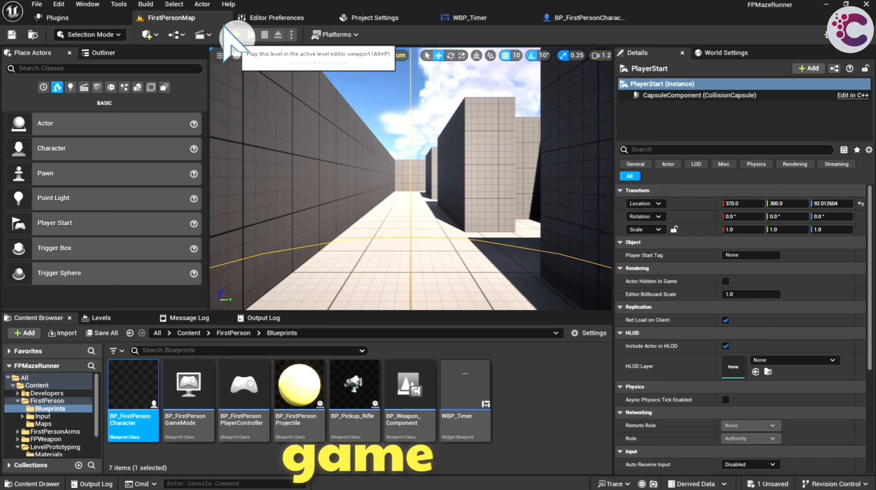
Add the countdown timer's Start node after the SET Timer Widget node.
click(236, 34)
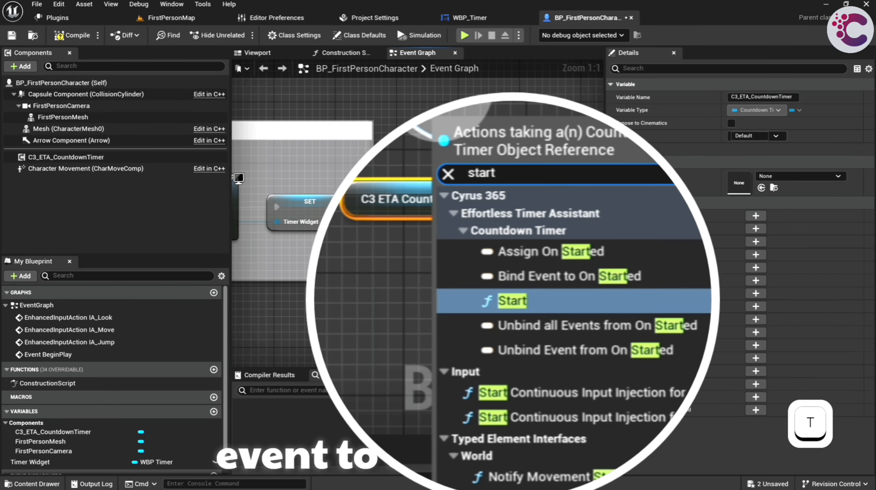
click(511, 300)
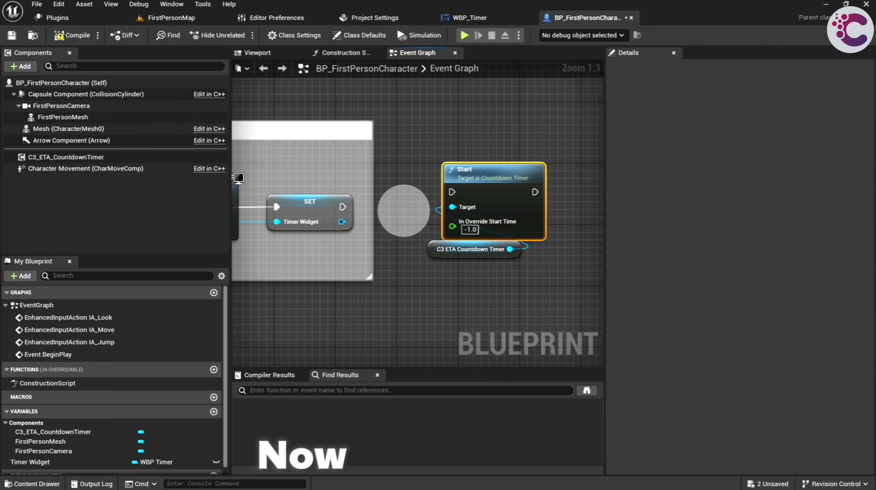
key(c)
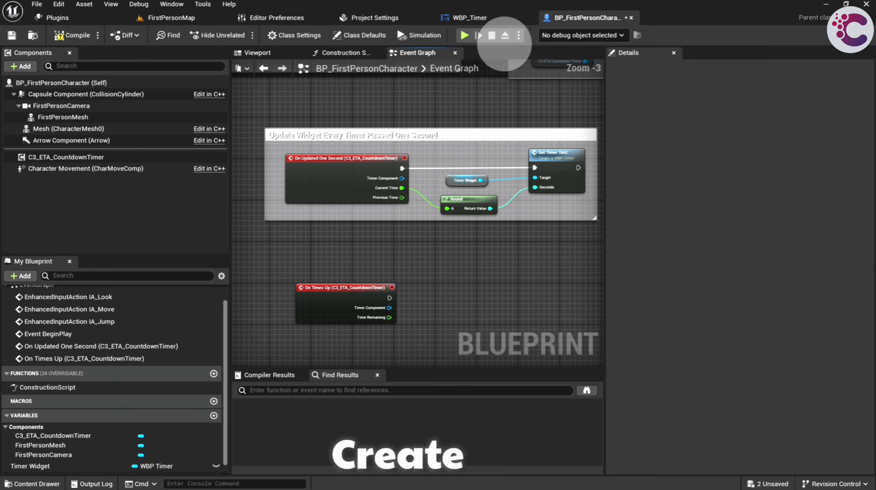
Add Set Timer Text To Lose showing 'Times Up! You Lose!', compile, and verify it in play.
click(468, 17)
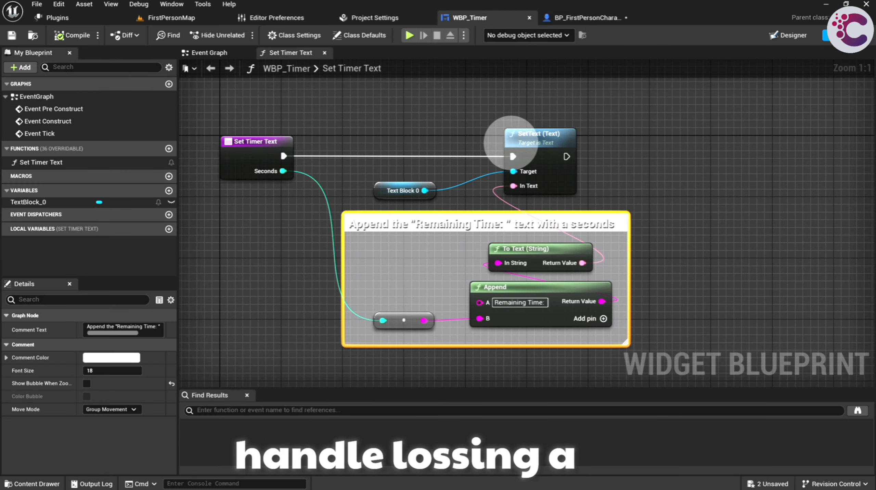
right_click(38, 162)
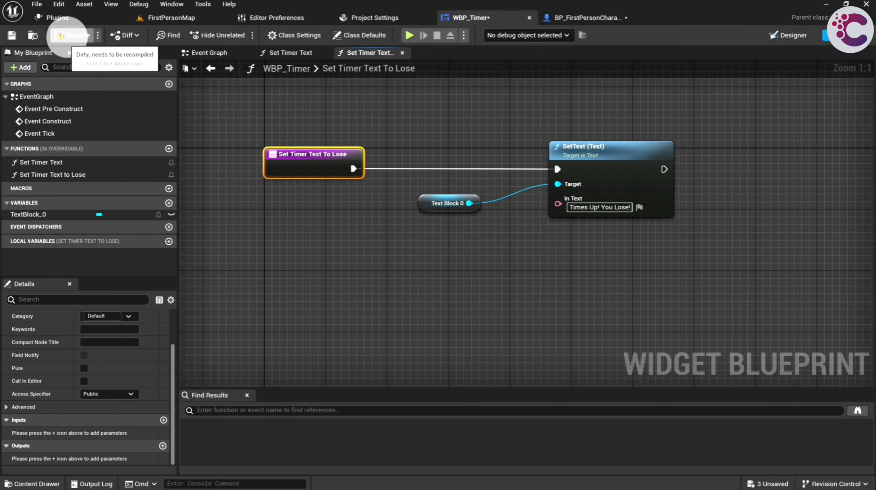
click(584, 18)
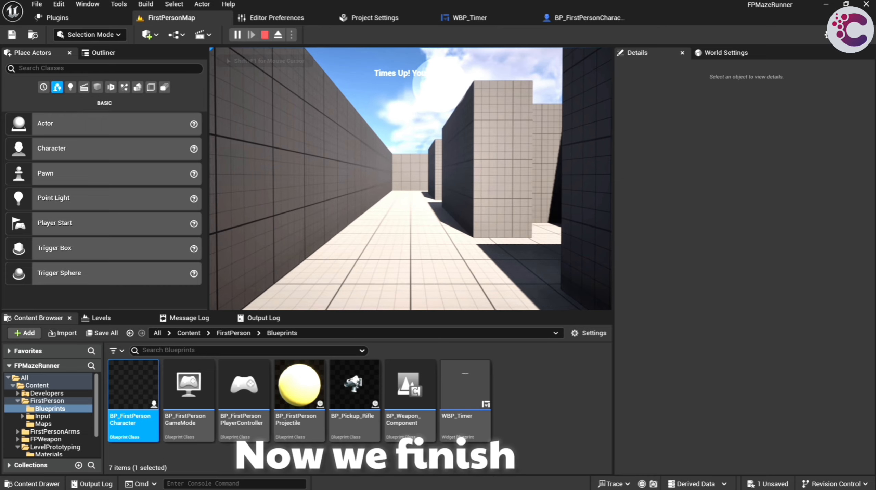
click(251, 34)
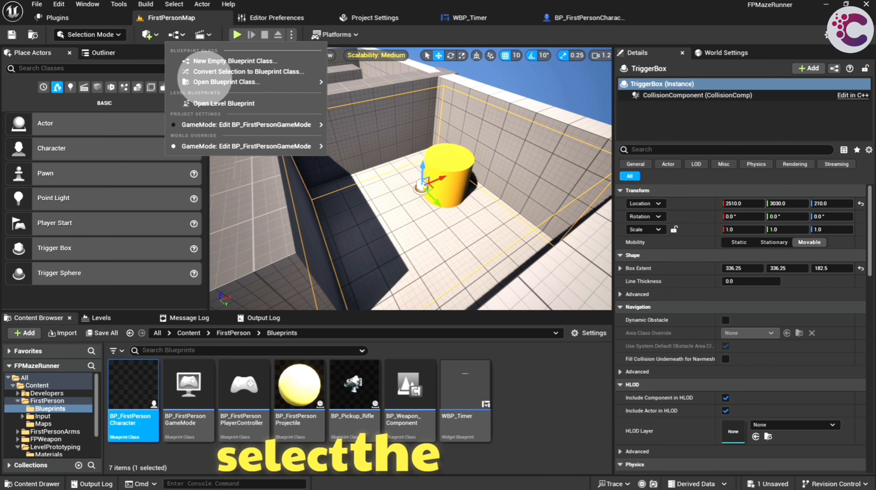
In the Level Blueprint, add the trigger's Begin Overlap logic that pauses the countdown timer.
click(224, 104)
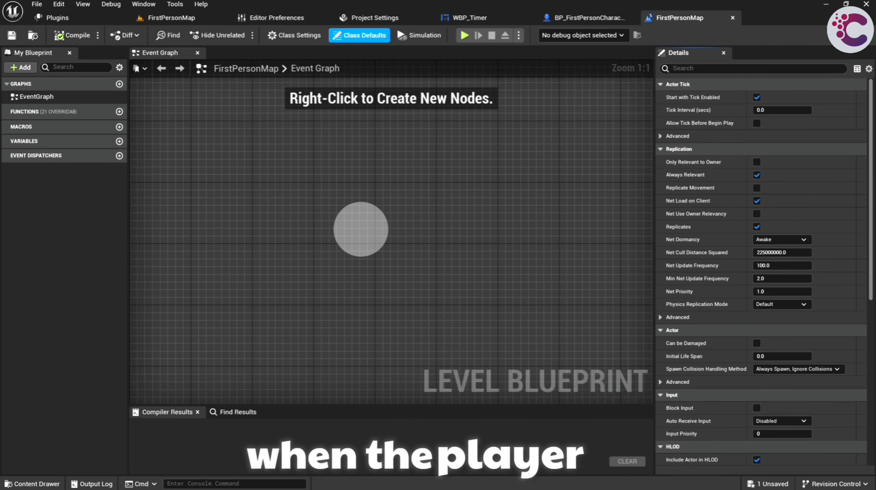
right_click(361, 229)
text(g)
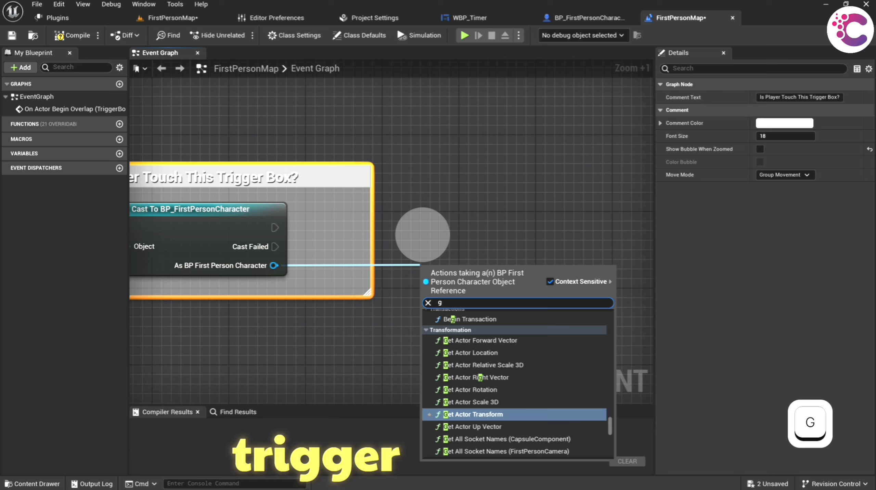
text(et timer)
text(pa)
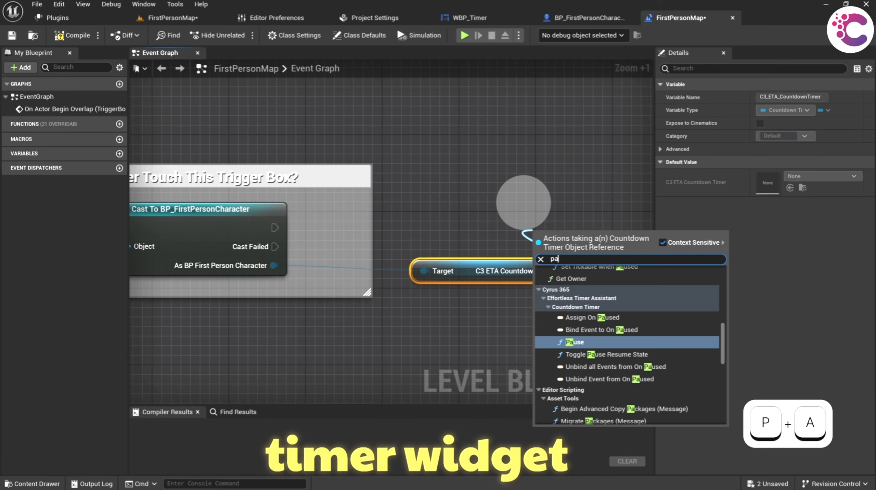
click(572, 341)
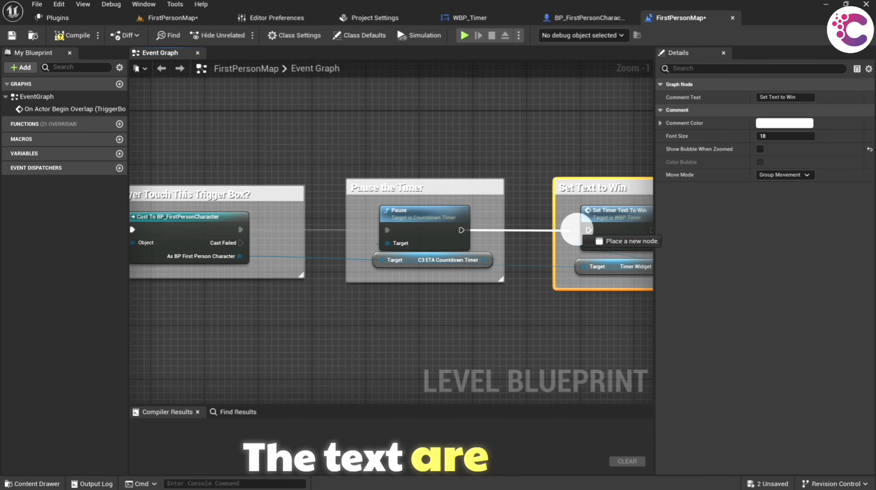
Add the Set Timer Text To Win call after the branch and compile the level blueprint.
click(75, 35)
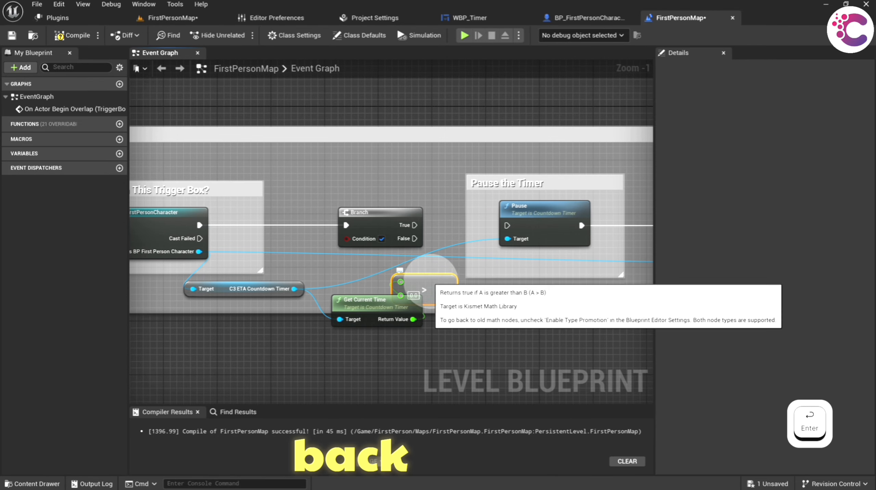
click(581, 17)
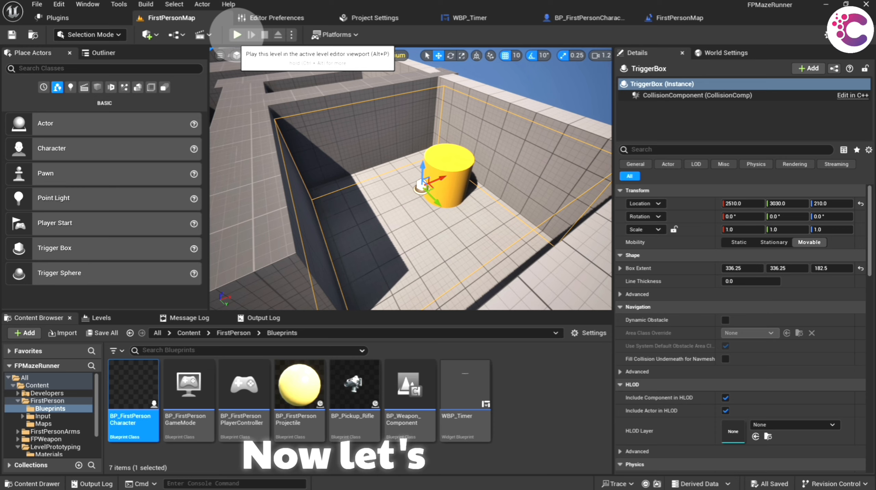
Play the level and walk forward through the maze corridors as the Remaining Time counter ticks down.
click(236, 35)
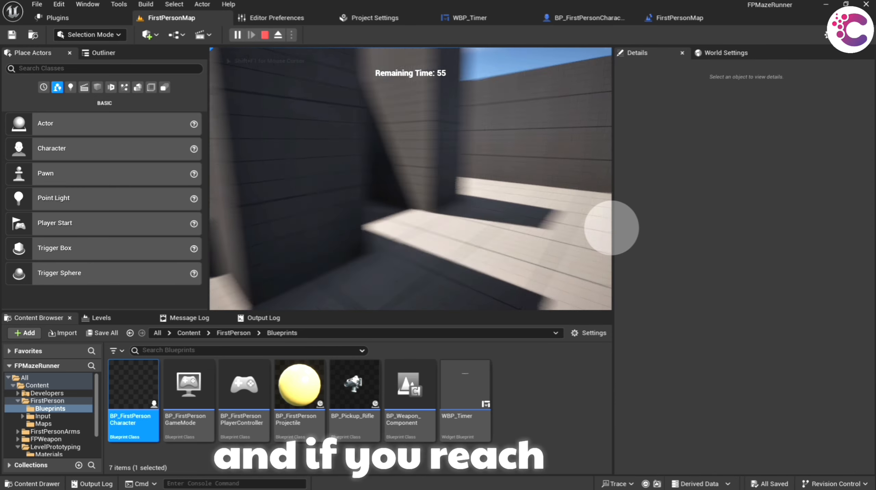
key(w)
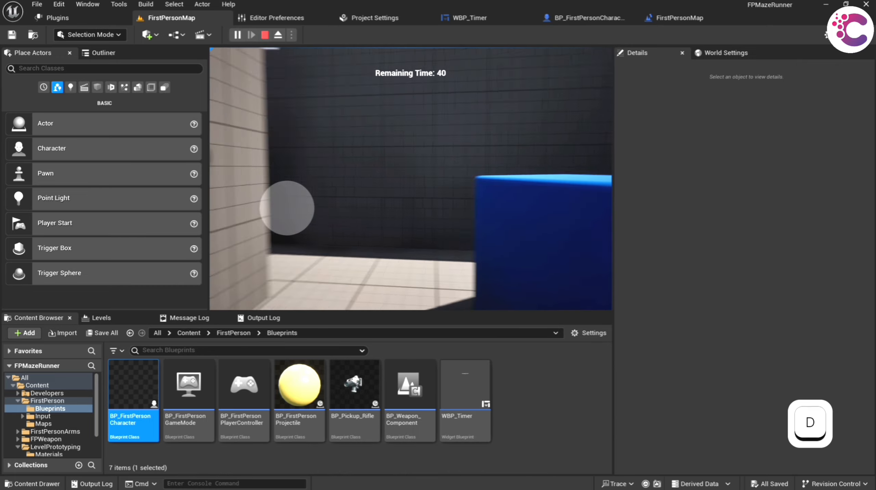
key(w)
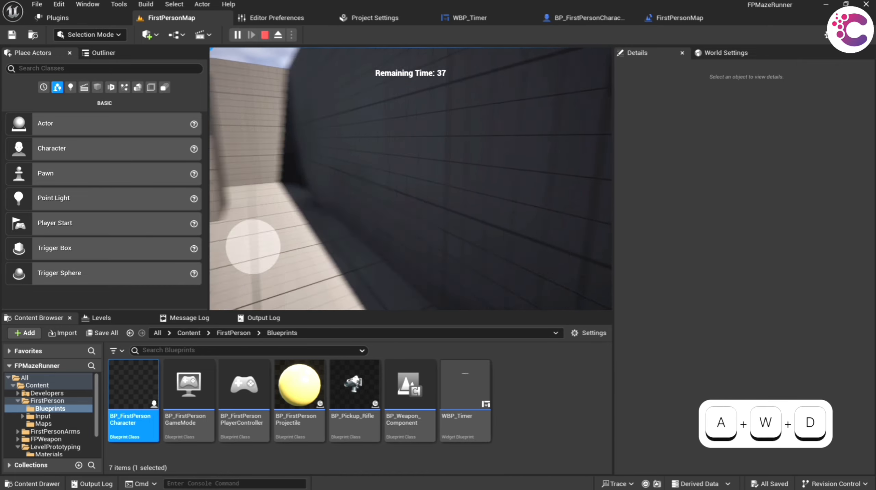